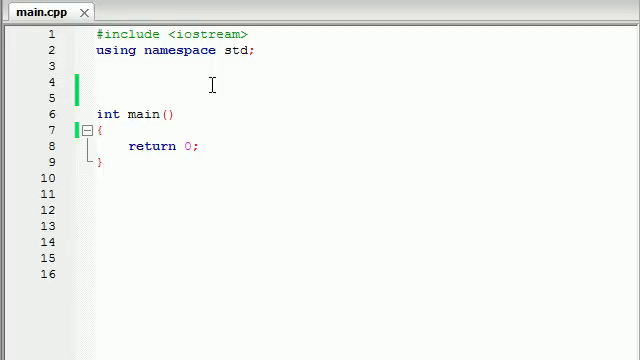
Position the caret on blank line 4 above main, briefly highlighting main to point it out.
left_click(96, 84)
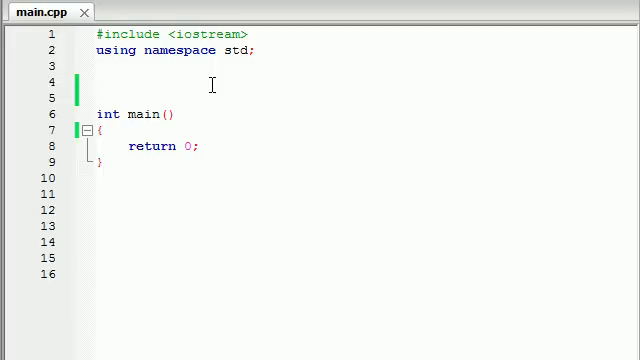
left_click(96, 80)
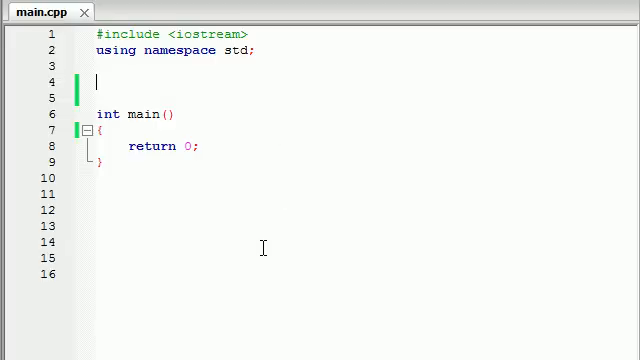
left_click_drag(96, 114, 104, 160)
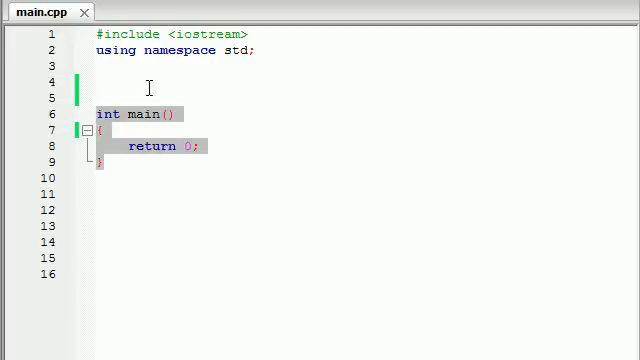
left_click(132, 162)
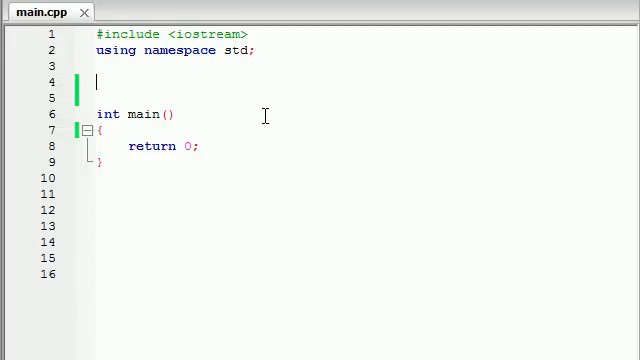
Declare an empty class BuckysClass{}; and split its braces onto separate lines.
type("class")
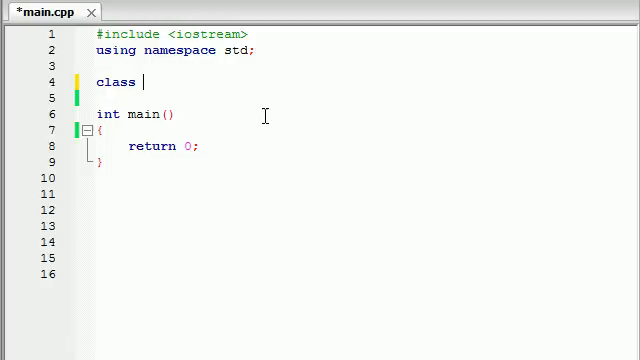
type("Buckys")
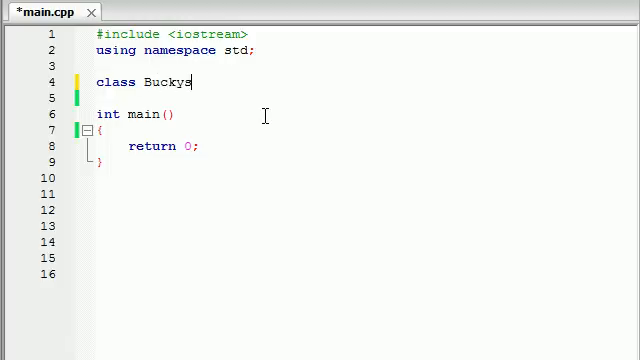
type("Class")
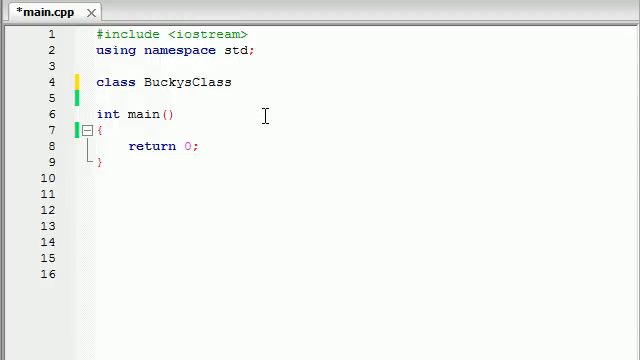
type("{};")
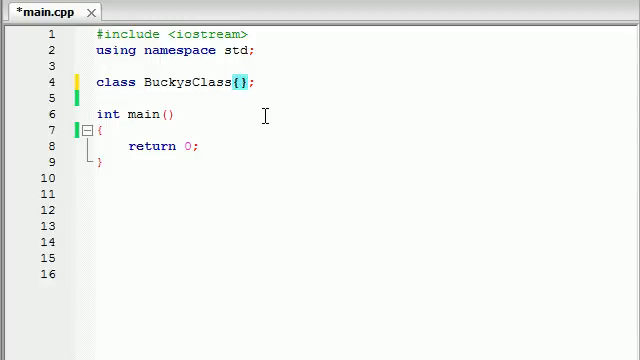
left_click(236, 82)
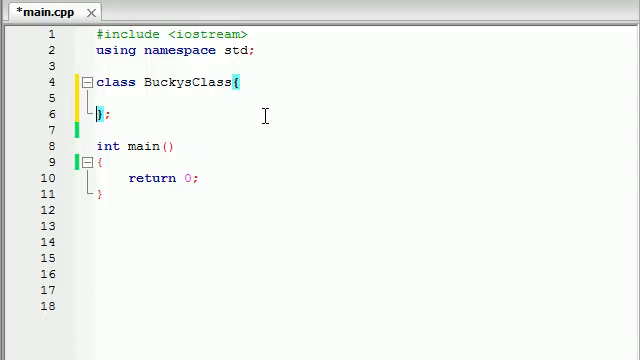
mouse_move(152, 104)
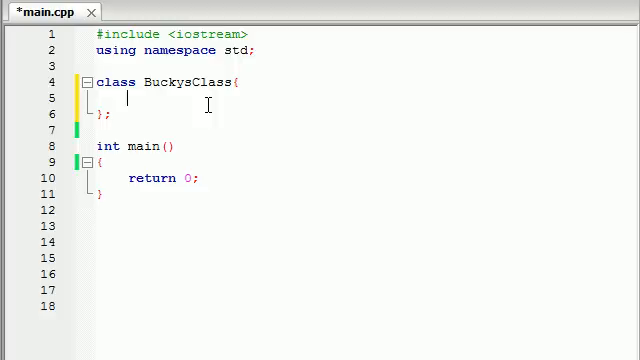
left_click_drag(96, 146, 104, 192)
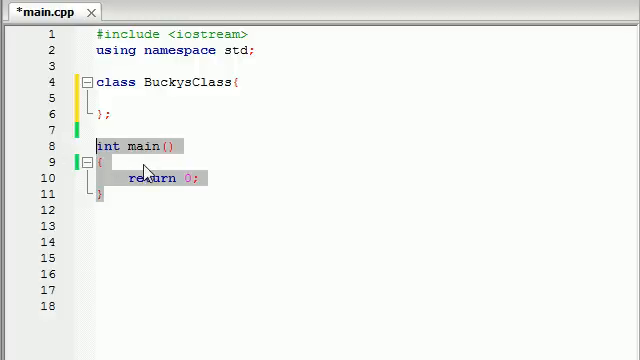
left_click(130, 100)
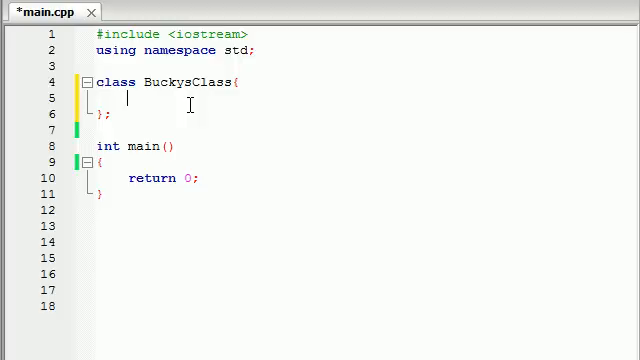
mouse_move(422, 50)
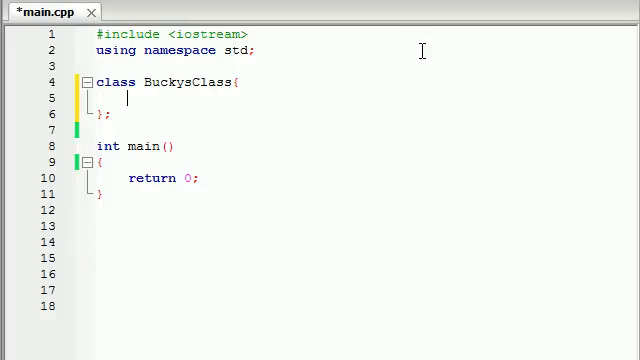
Add a public: access section inside BuckysClass with an empty line beneath it.
type("public")
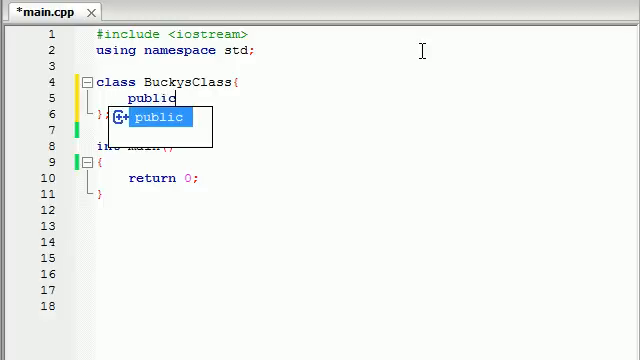
type(":")
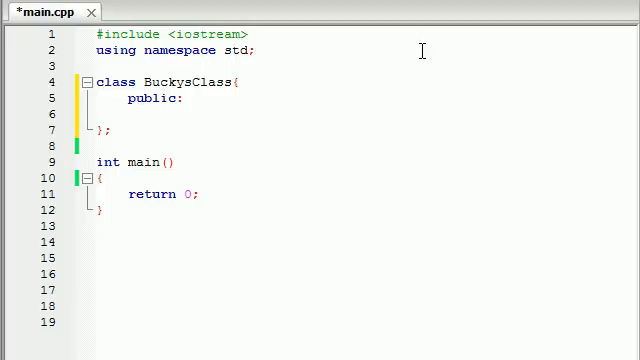
left_click_drag(96, 82, 116, 130)
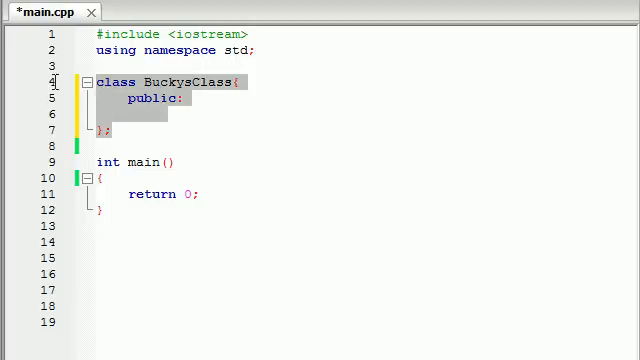
mouse_move(148, 118)
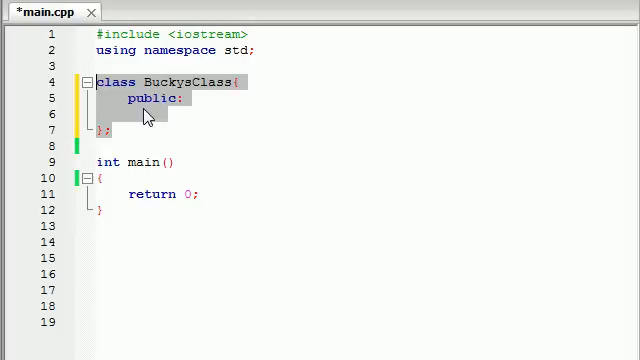
left_click(168, 194)
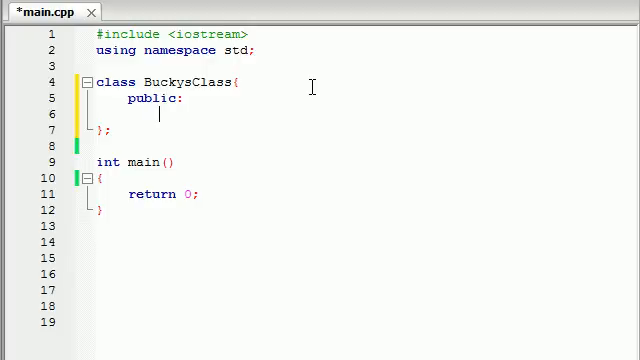
Start a public member function void coolSaying() with its opening brace.
type("void")
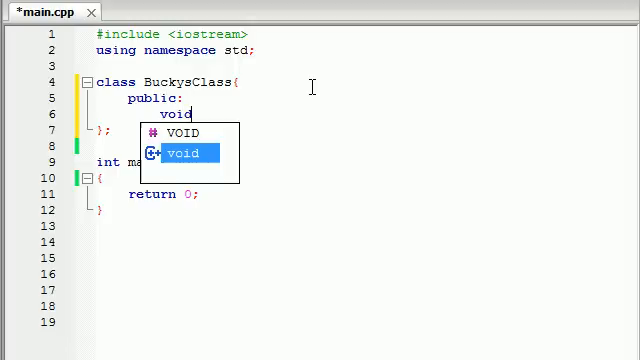
type("coolSaying")
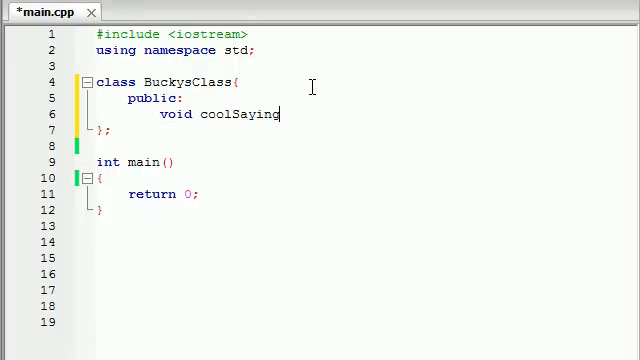
type("()")
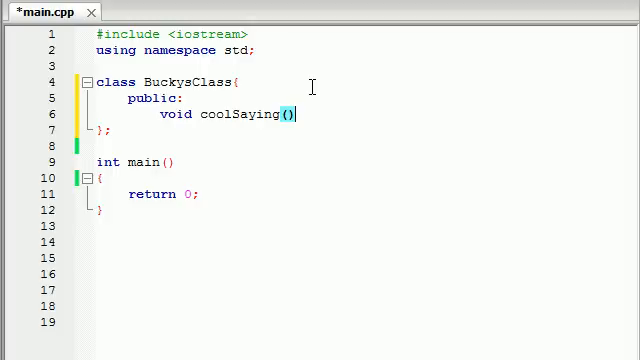
type("{")
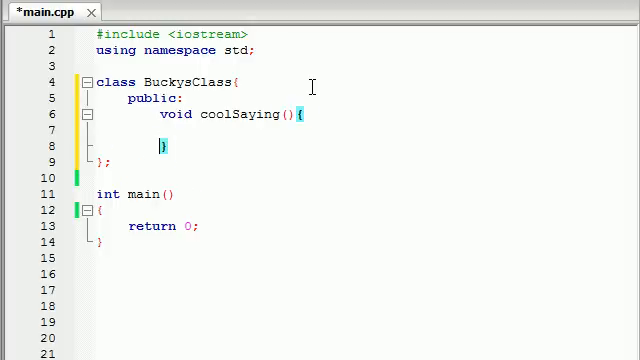
Write cout << "preachin to the choir" << endl; in coolSaying, correcting the typo.
type("cout")
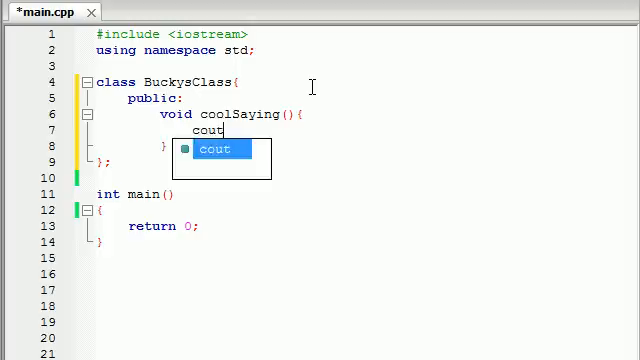
type("<<")
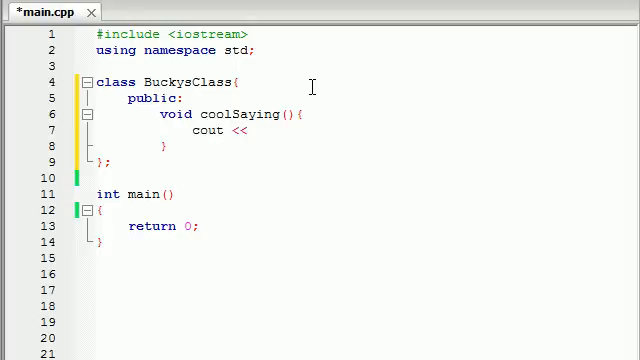
type("\"preadchuibn\"")
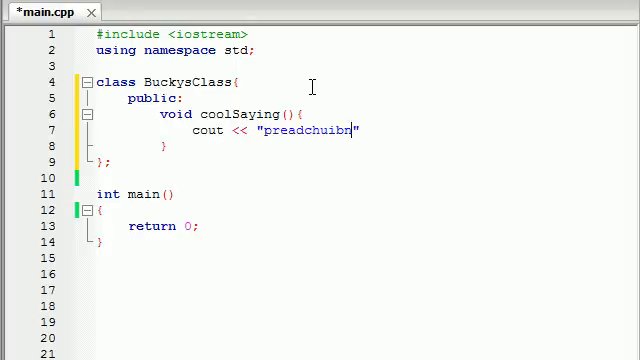
key("BackSpace")
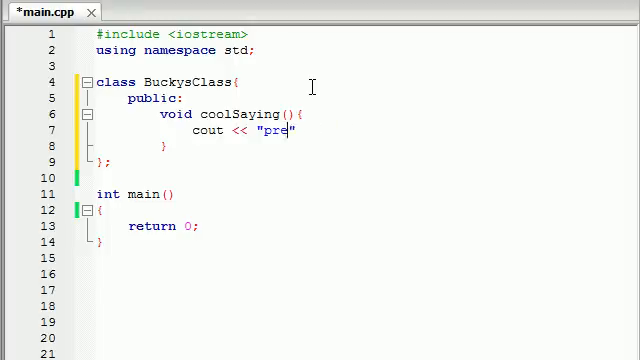
type("achin t")
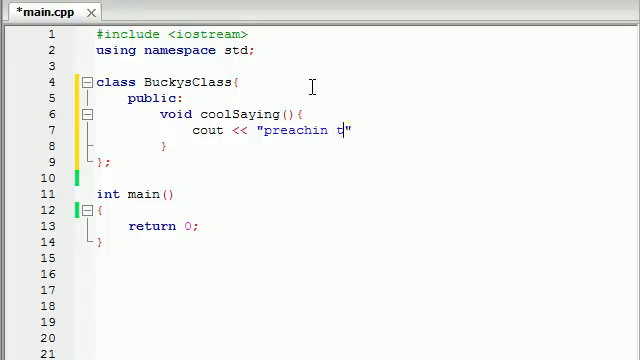
type("o the choir")
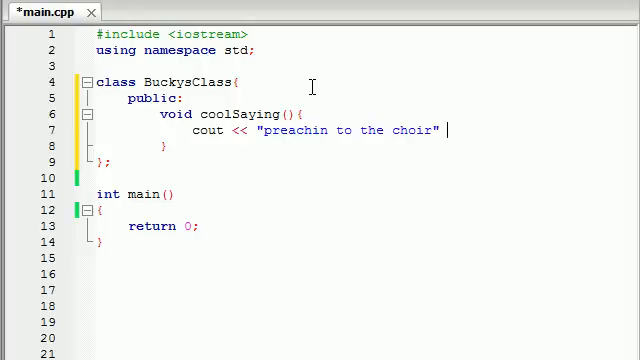
type("<<")
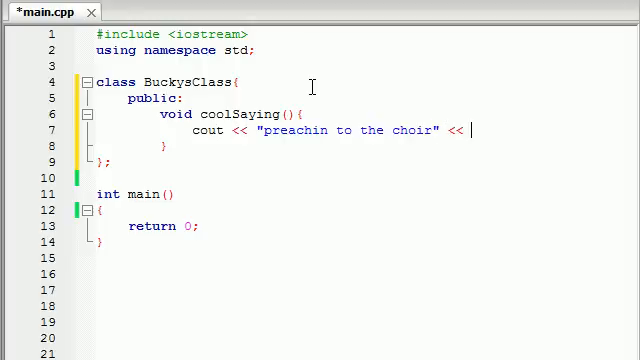
type("e")
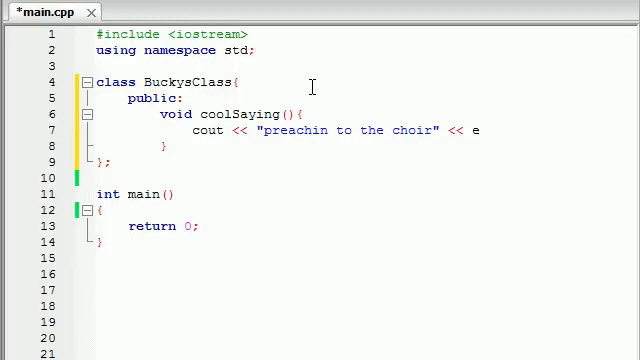
type("ndl;")
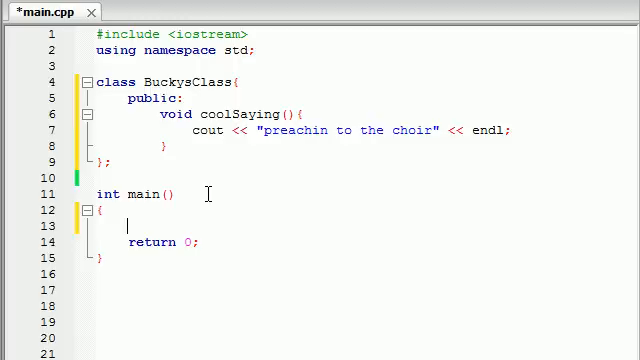
left_click_drag(94, 80, 110, 162)
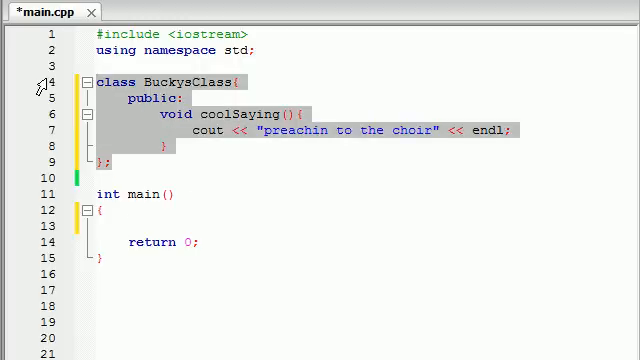
left_click(124, 224)
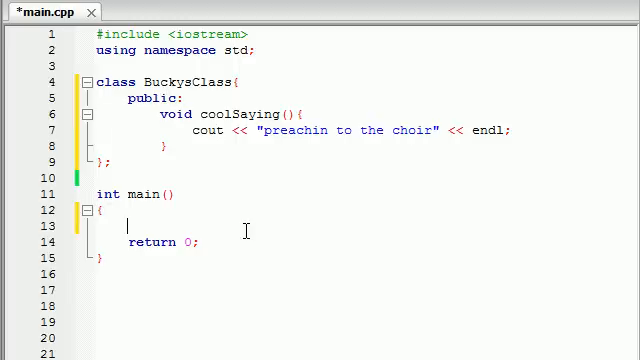
type("cools")
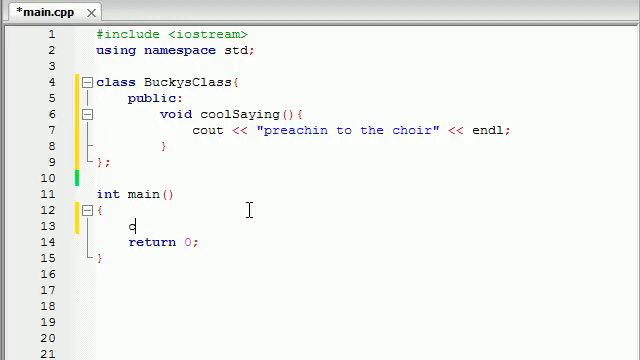
key("Backspace")
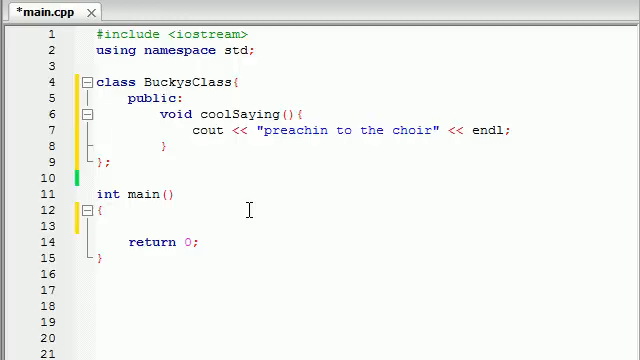
double_click(244, 114)
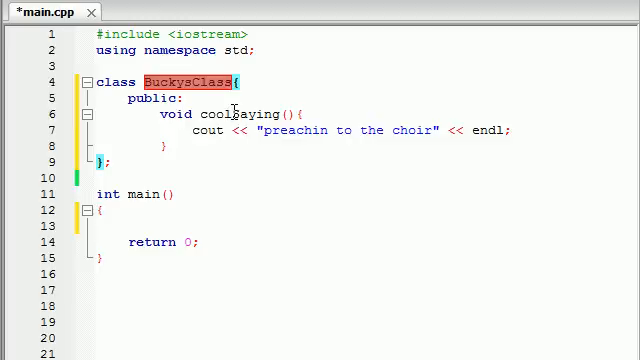
double_click(236, 112)
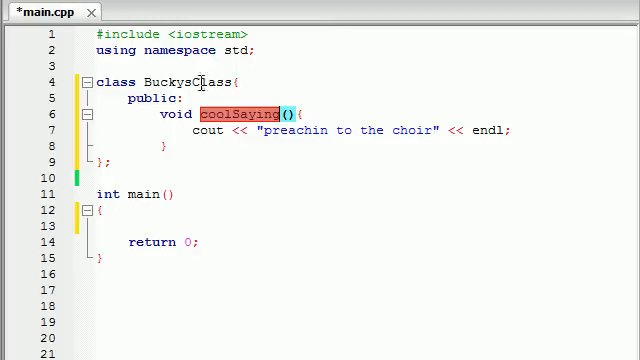
double_click(188, 80)
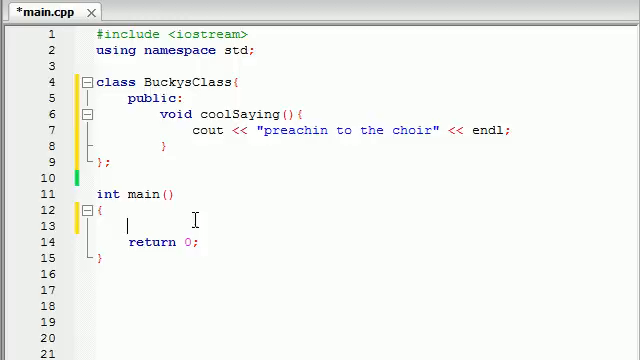
mouse_move(240, 116)
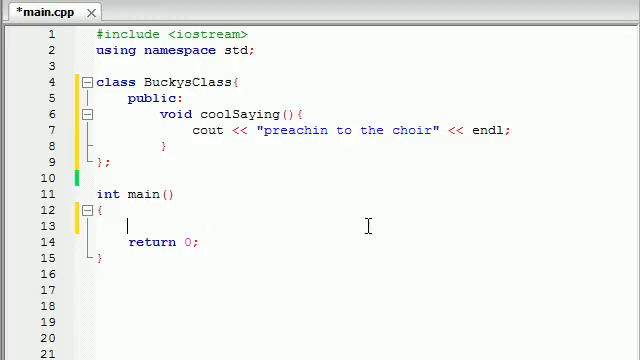
mouse_move(444, 284)
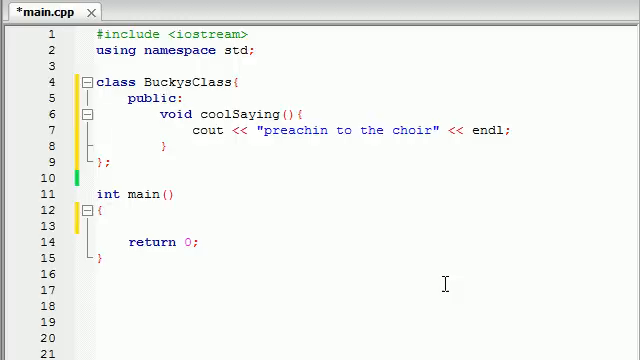
mouse_move(360, 276)
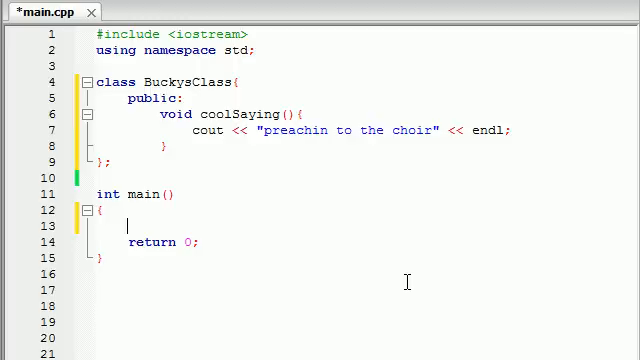
Declare BuckysClass buckysObject; in main and begin typing buckysObject on the next line.
type("BuckysClass")
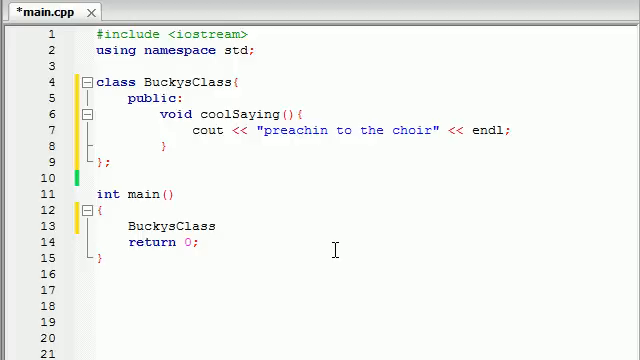
type("buckysO")
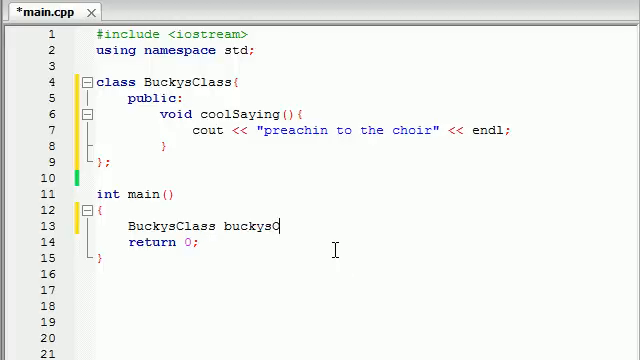
type("bject")
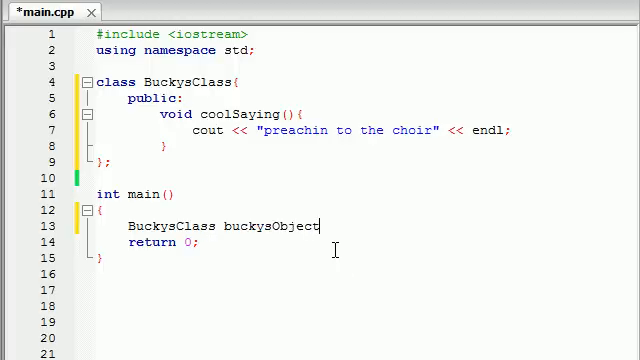
type(";")
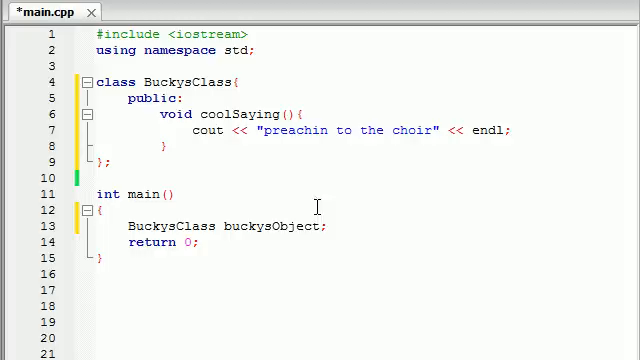
double_click(272, 224)
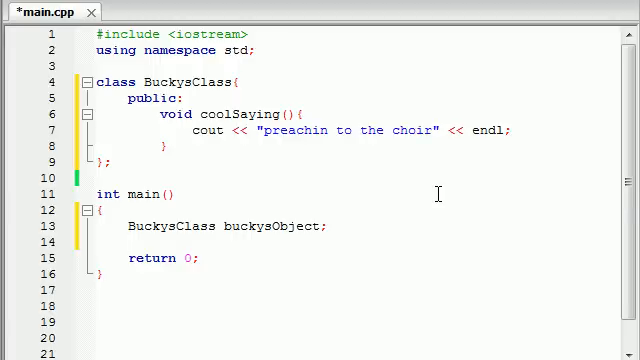
type("buckysObject")
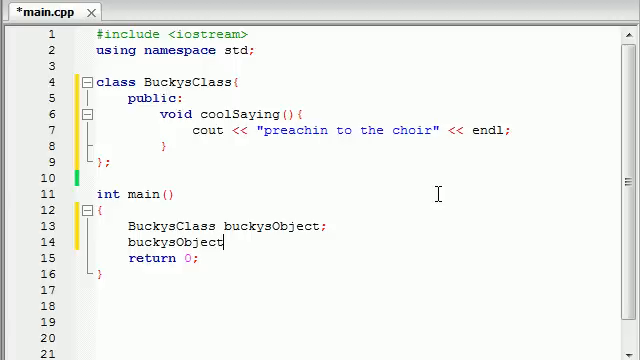
Complete the call buckysObject.coolSaying(); just above return 0.
type(".")
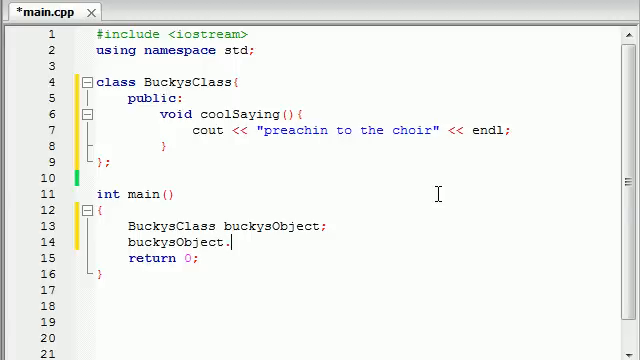
type(".")
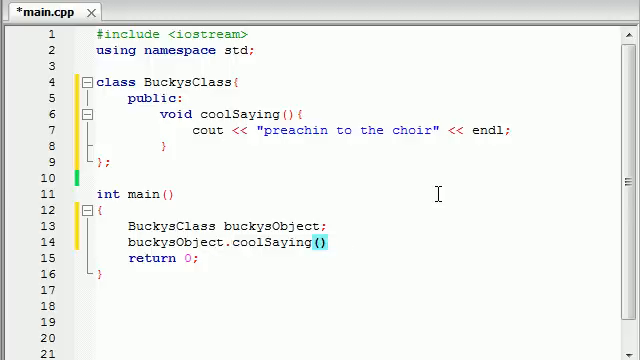
left_click(338, 242)
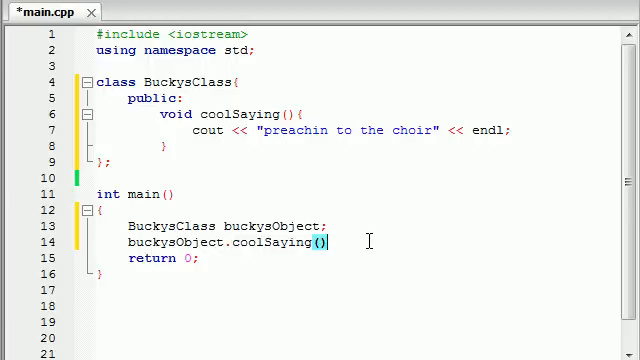
type(";")
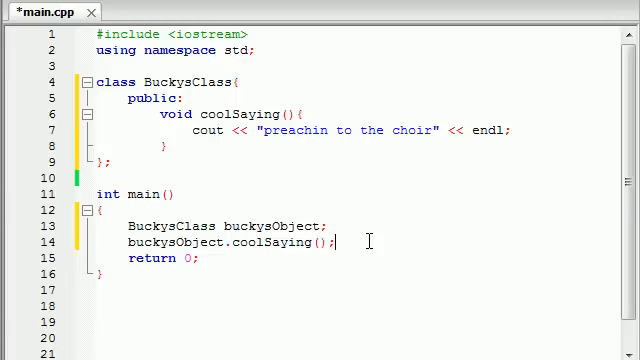
mouse_move(458, 276)
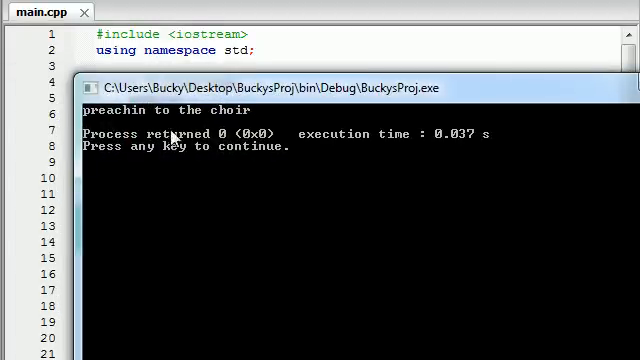
mouse_move(176, 130)
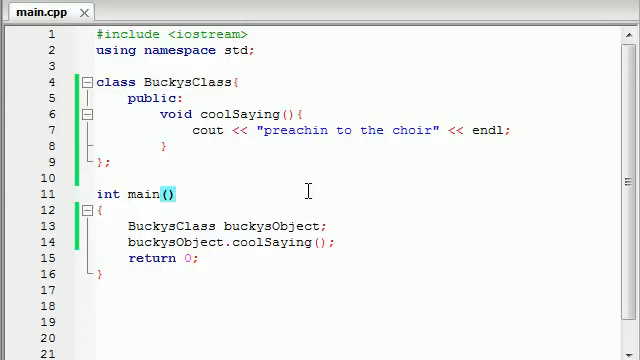
mouse_move(210, 168)
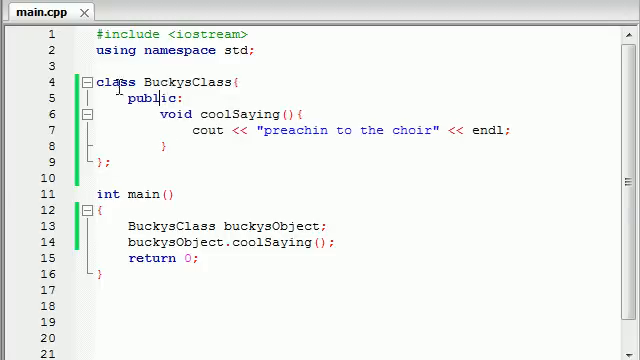
double_click(150, 98)
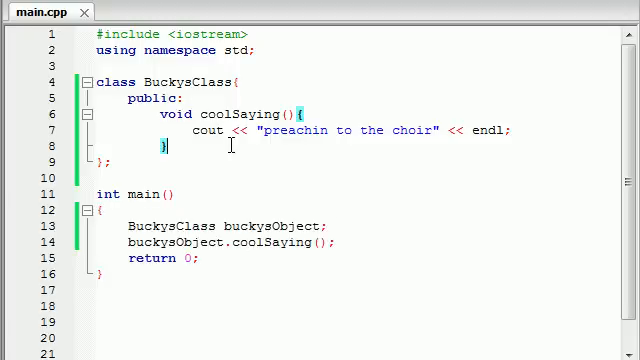
double_click(112, 80)
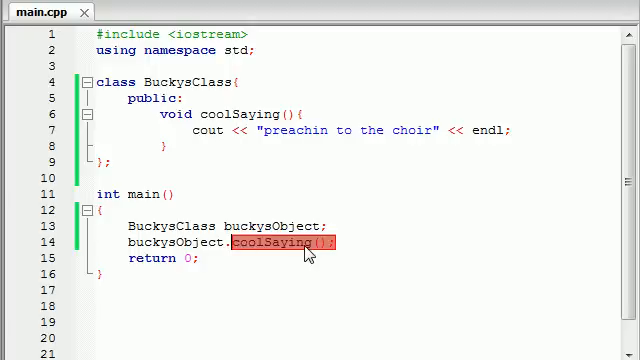
mouse_move(372, 240)
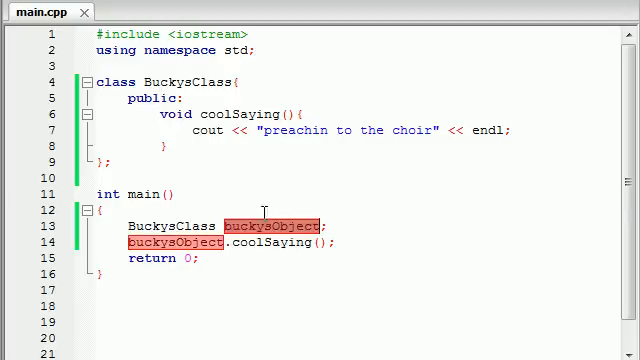
double_click(176, 232)
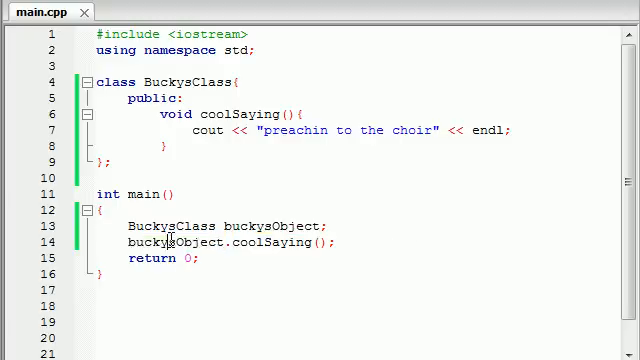
mouse_move(258, 242)
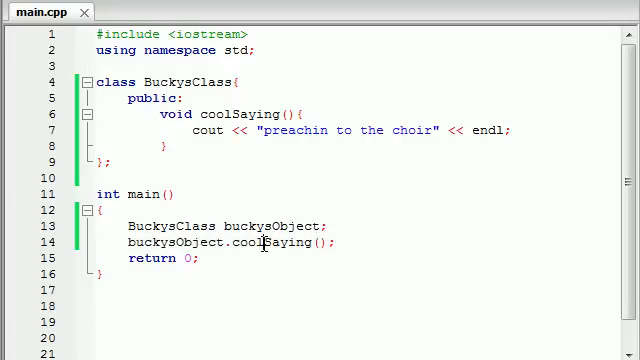
mouse_move(270, 244)
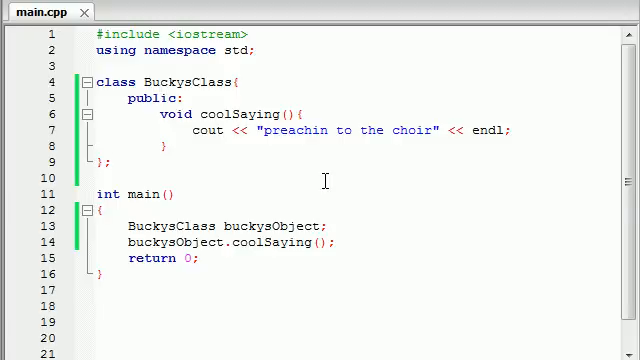
mouse_move(140, 312)
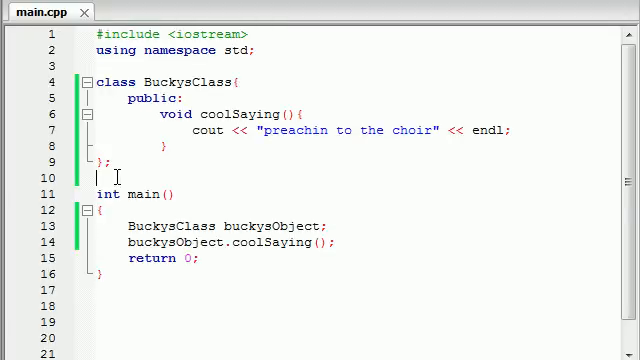
left_click_drag(96, 80, 112, 162)
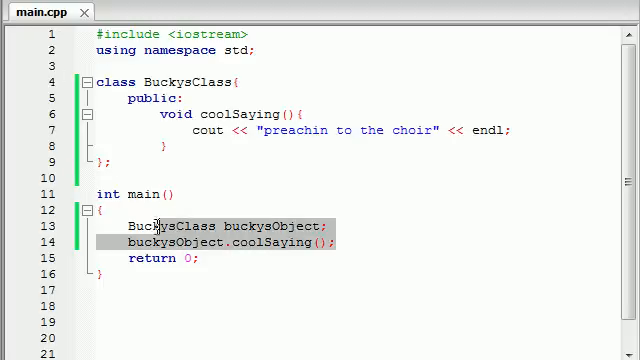
left_click(340, 242)
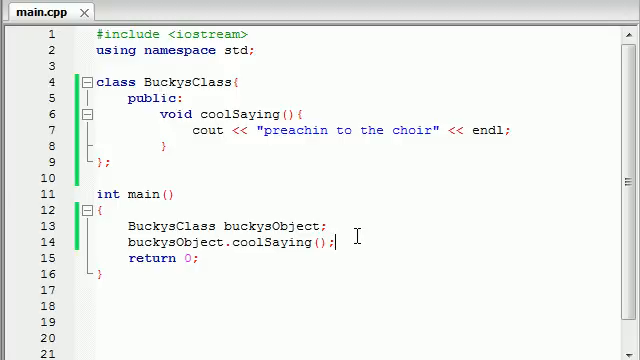
key("ctrl+a")
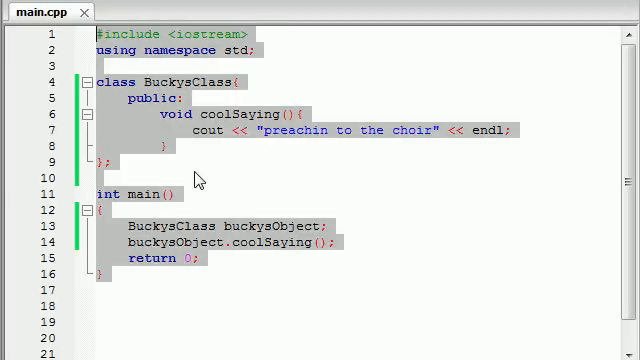